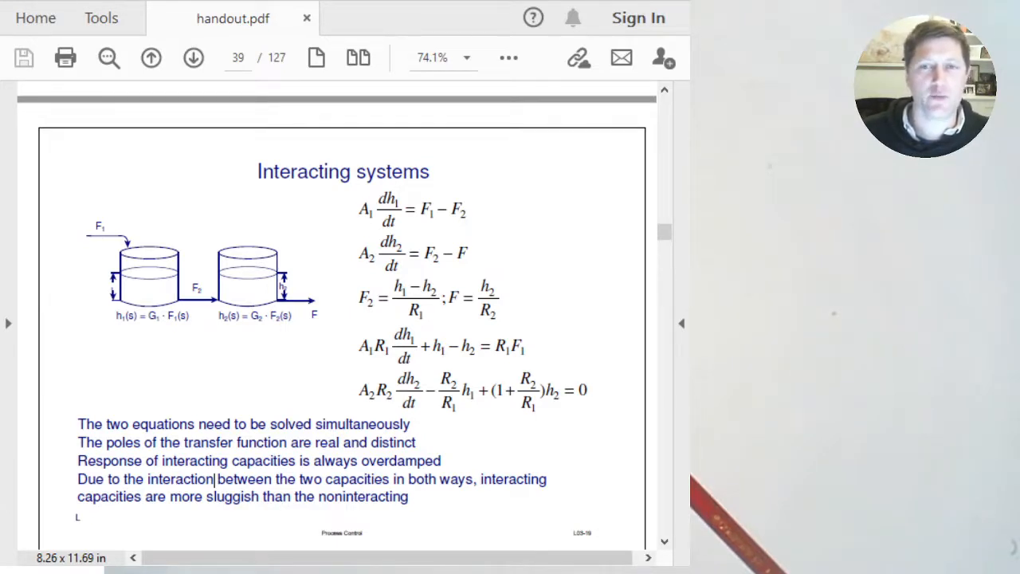
pyautogui.scroll(-3)
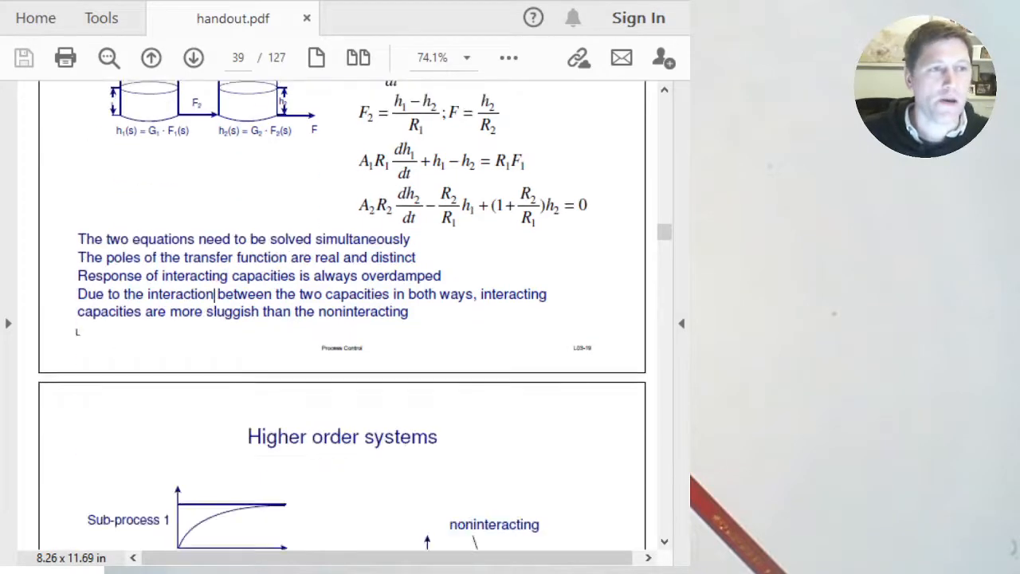
pyautogui.scroll(-3)
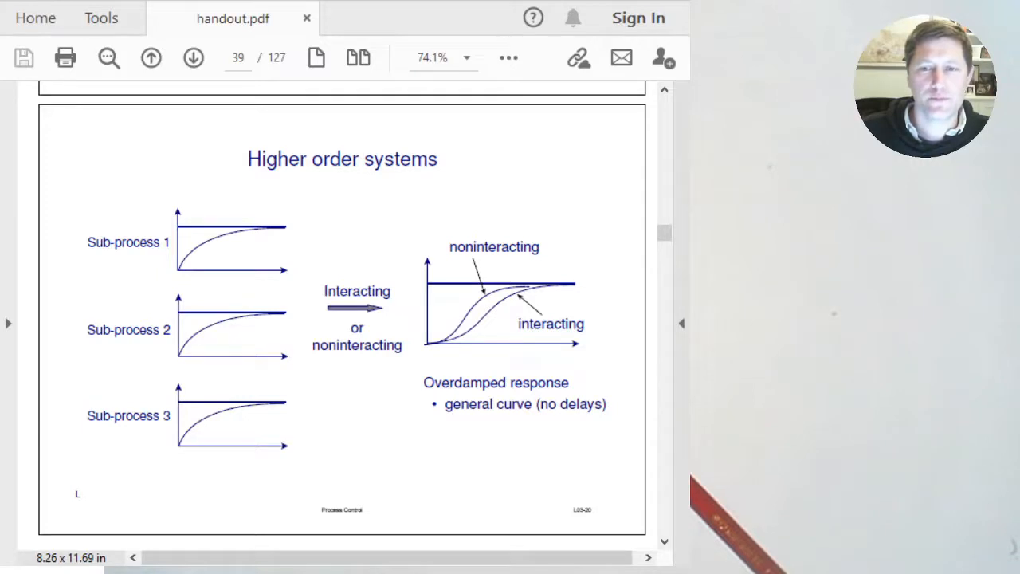
pyautogui.scroll(-3)
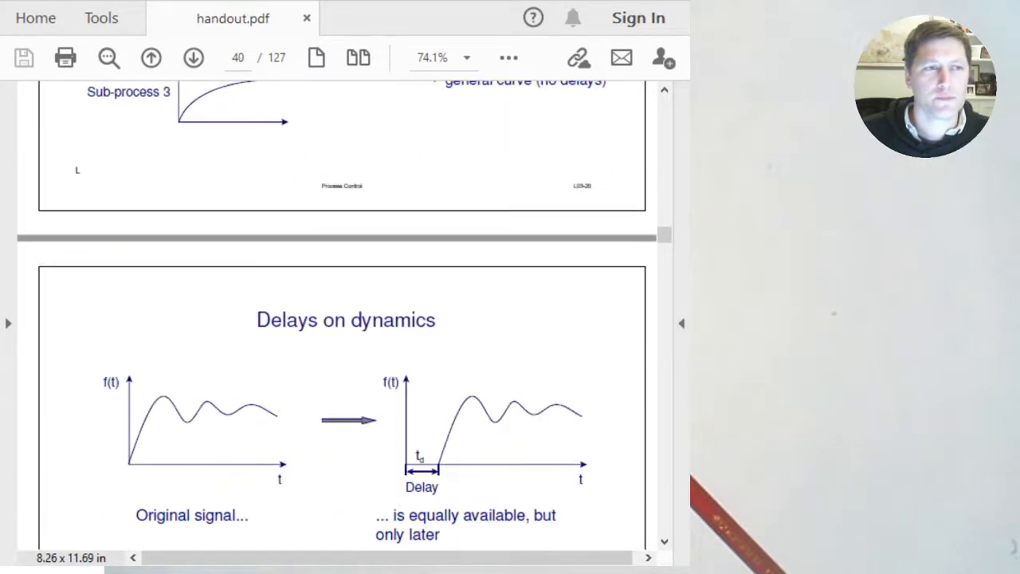
pyautogui.scroll(-3)
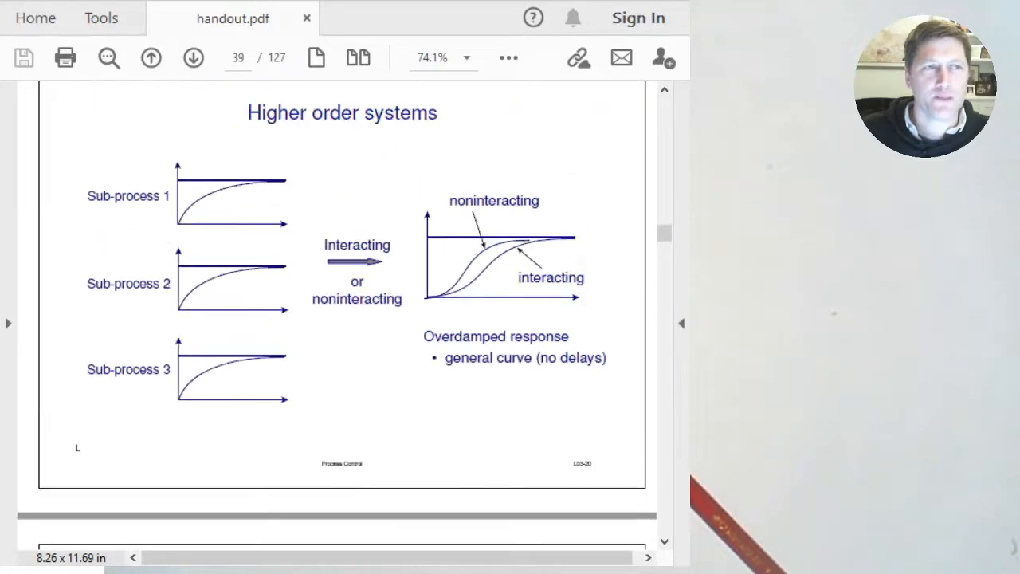
pyautogui.scroll(-3)
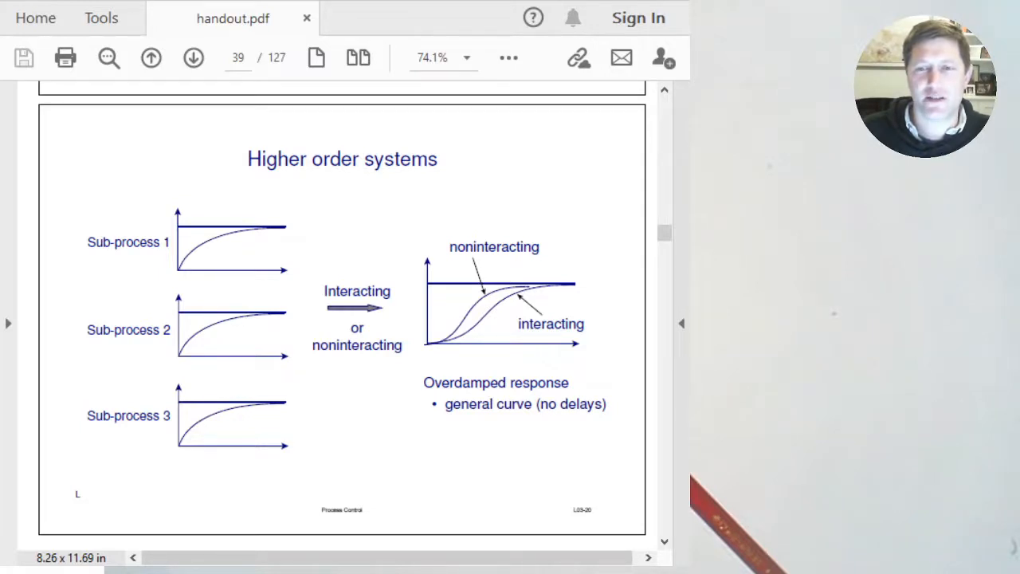
pyautogui.scroll(-3)
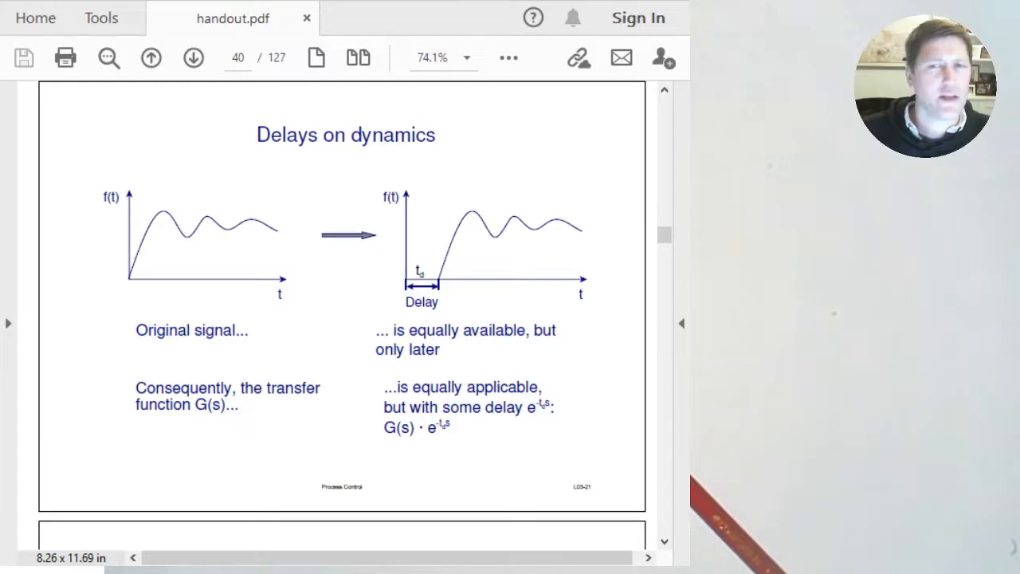
pyautogui.scroll(-3)
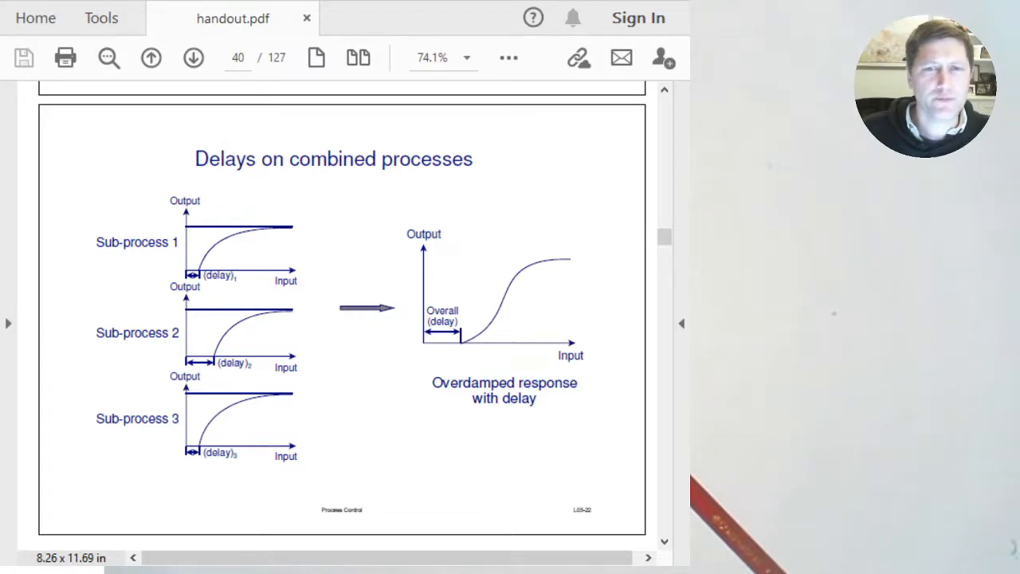
pyautogui.scroll(-3)
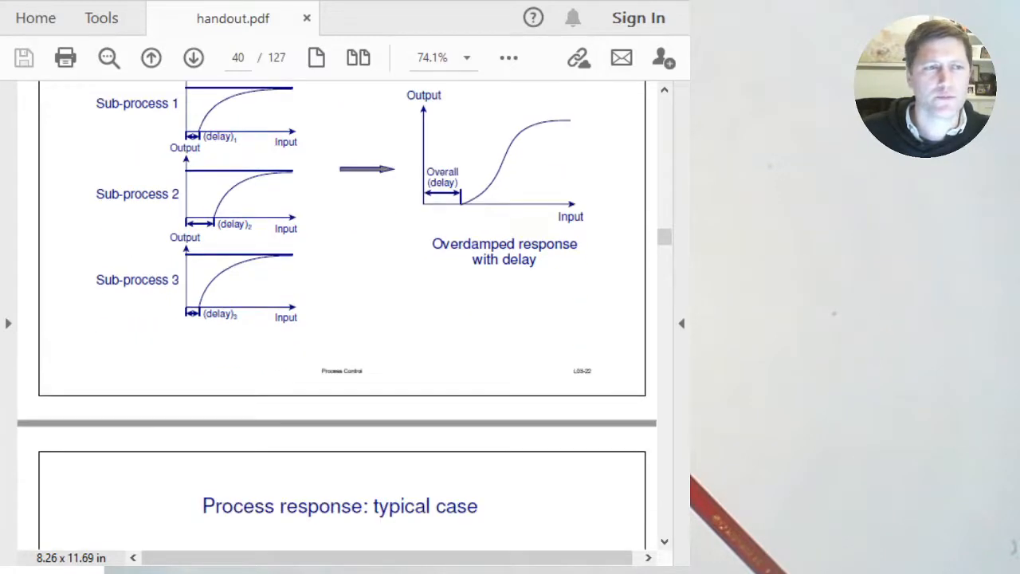
pyautogui.scroll(-3)
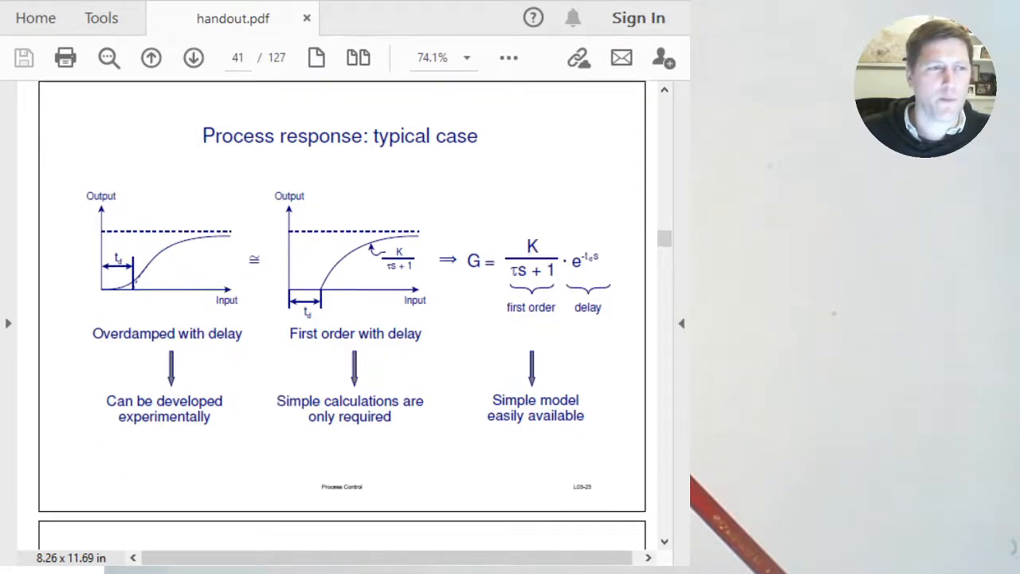
pyautogui.scroll(-3)
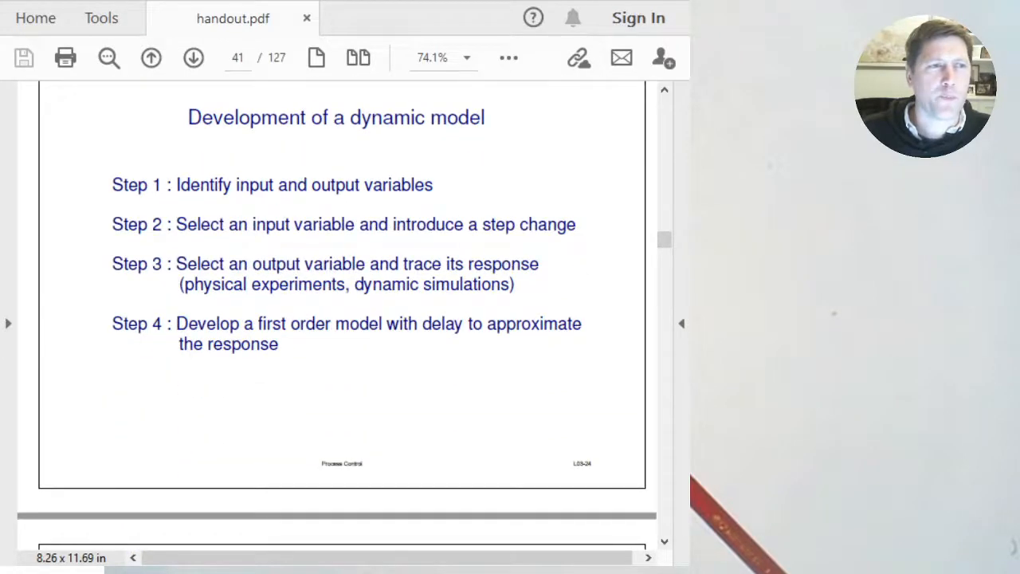
pyautogui.scroll(-3)
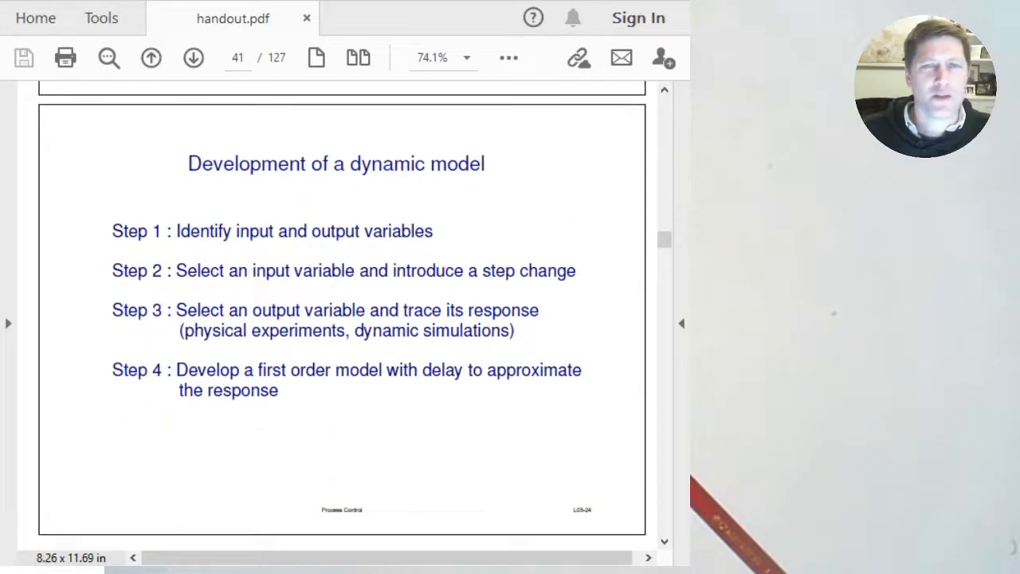